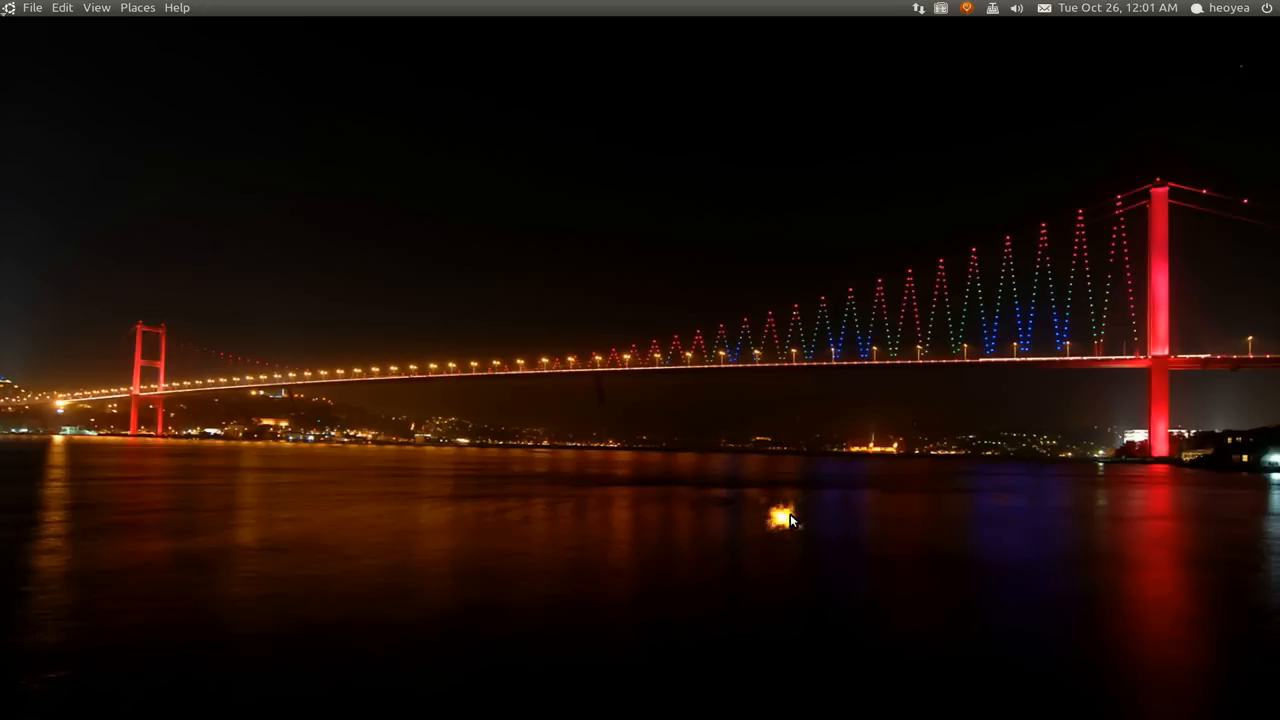
{"action": "mouse_move", "coordinate": [788, 520]}
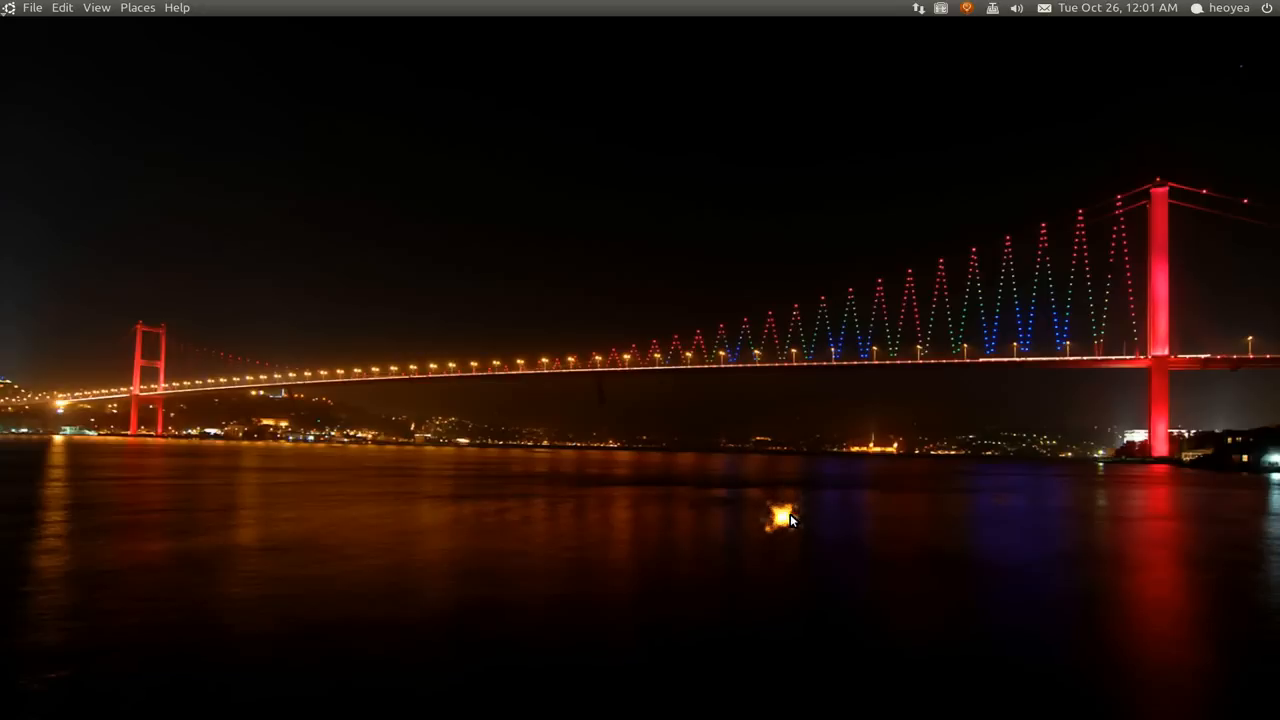
{"action": "mouse_move", "coordinate": [784, 522]}
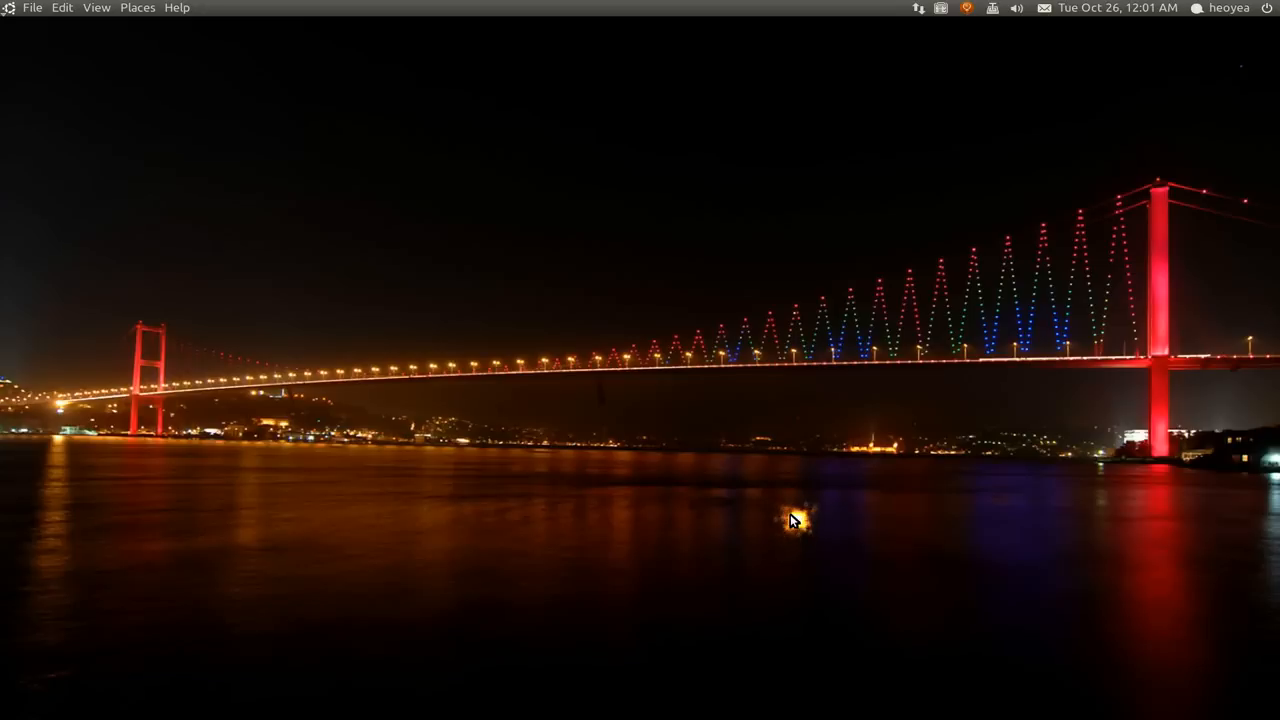
{"action": "mouse_move", "coordinate": [792, 518]}
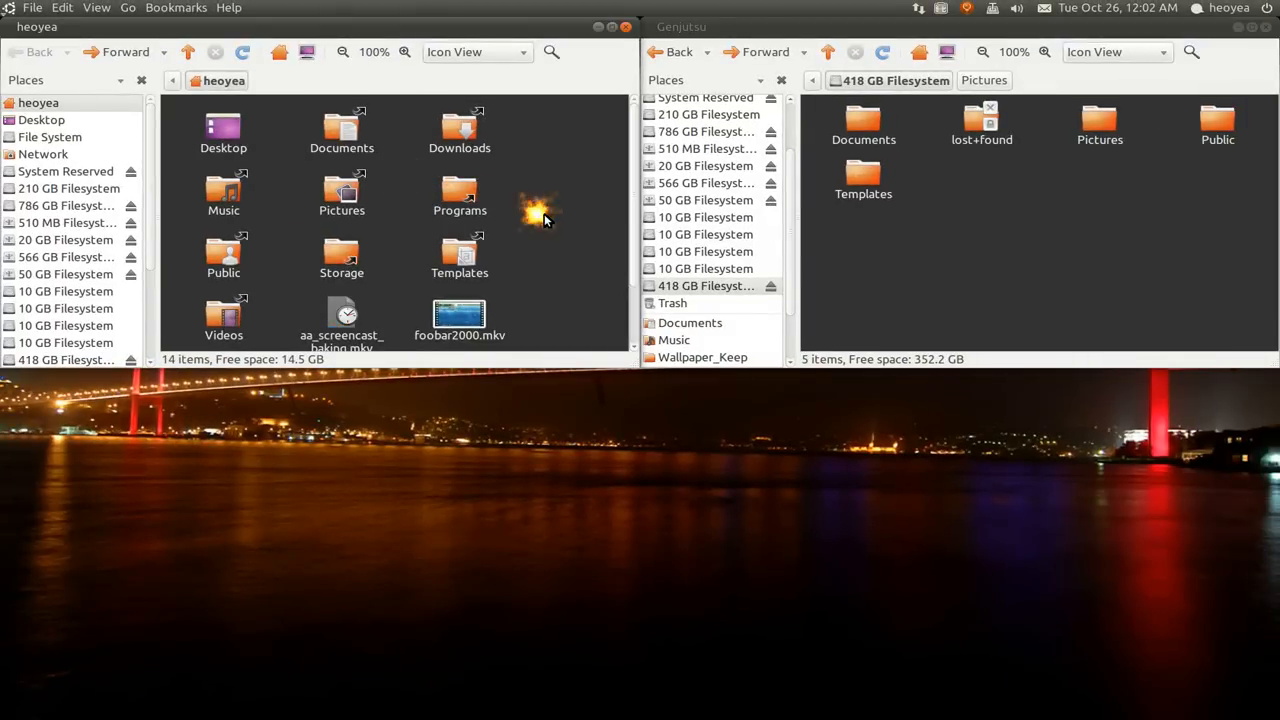
{"action": "mouse_move", "coordinate": [1172, 198]}
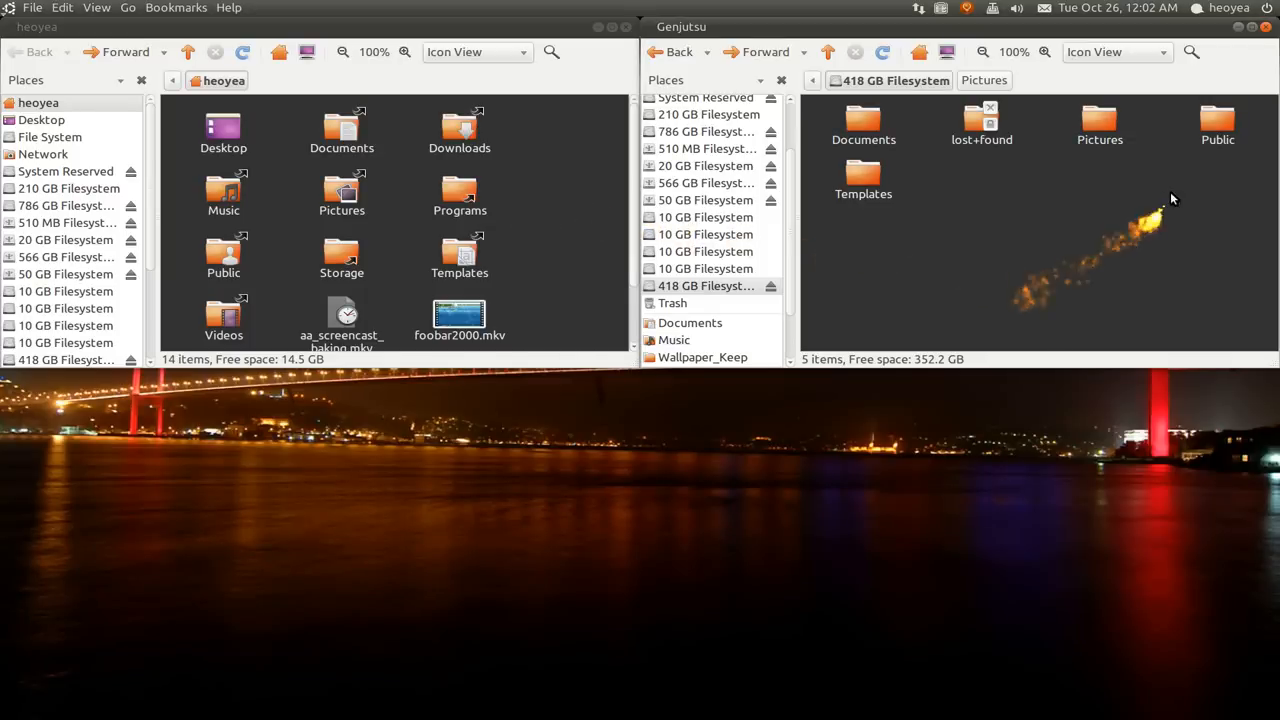
Enter the Public folder on the 418 GB Genjutsu drive, showing scripts and soundbits
{"action": "double_click", "coordinate": [1216, 124]}
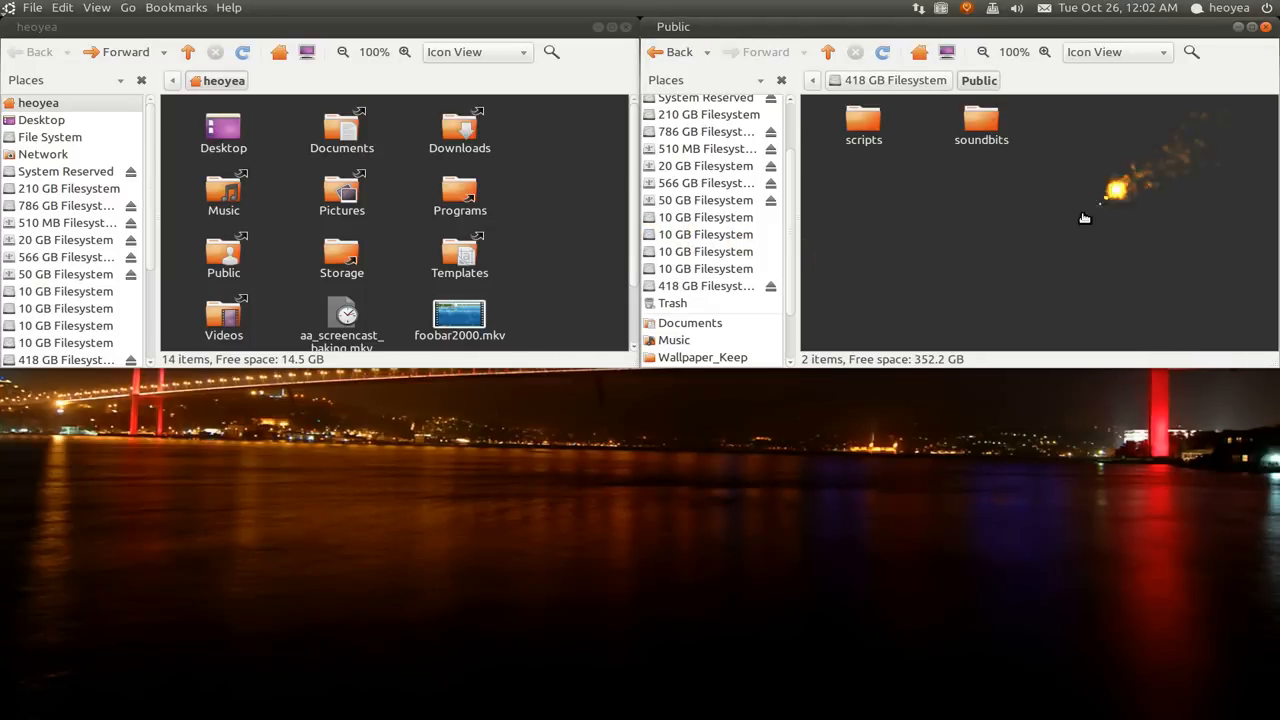
{"action": "mouse_move", "coordinate": [900, 256]}
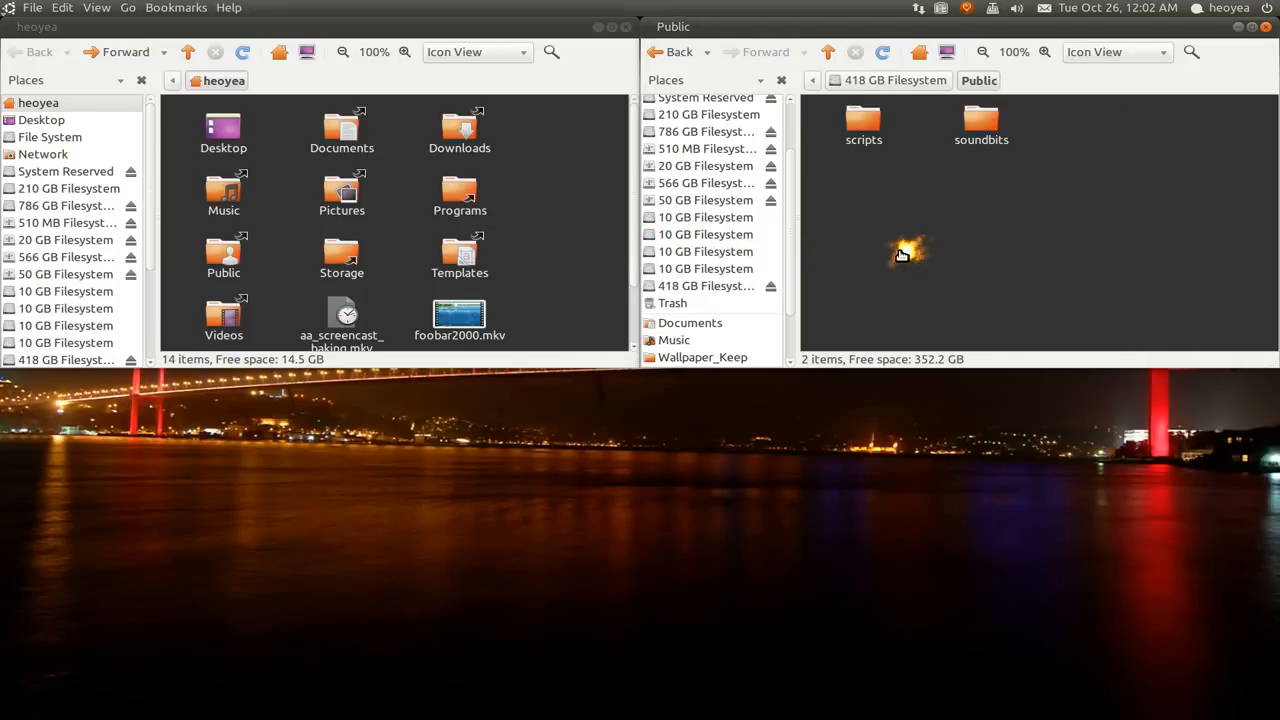
{"action": "mouse_move", "coordinate": [876, 182]}
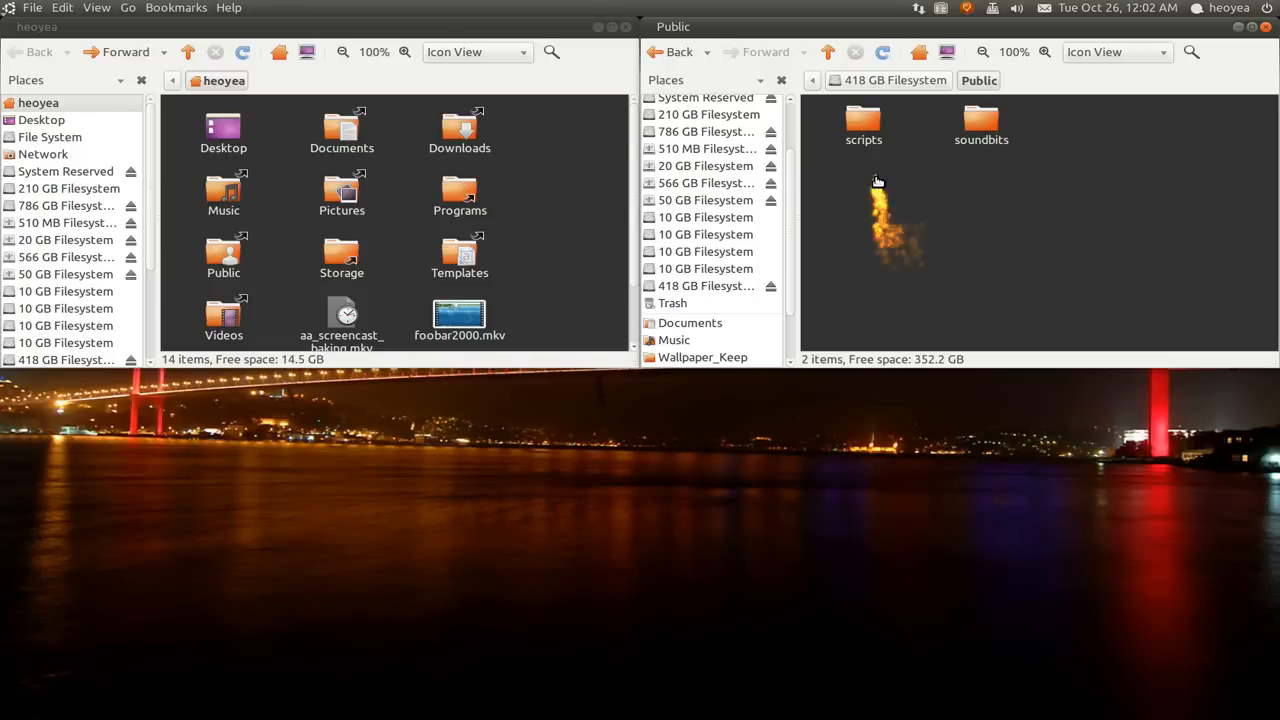
{"action": "right_click", "coordinate": [864, 124]}
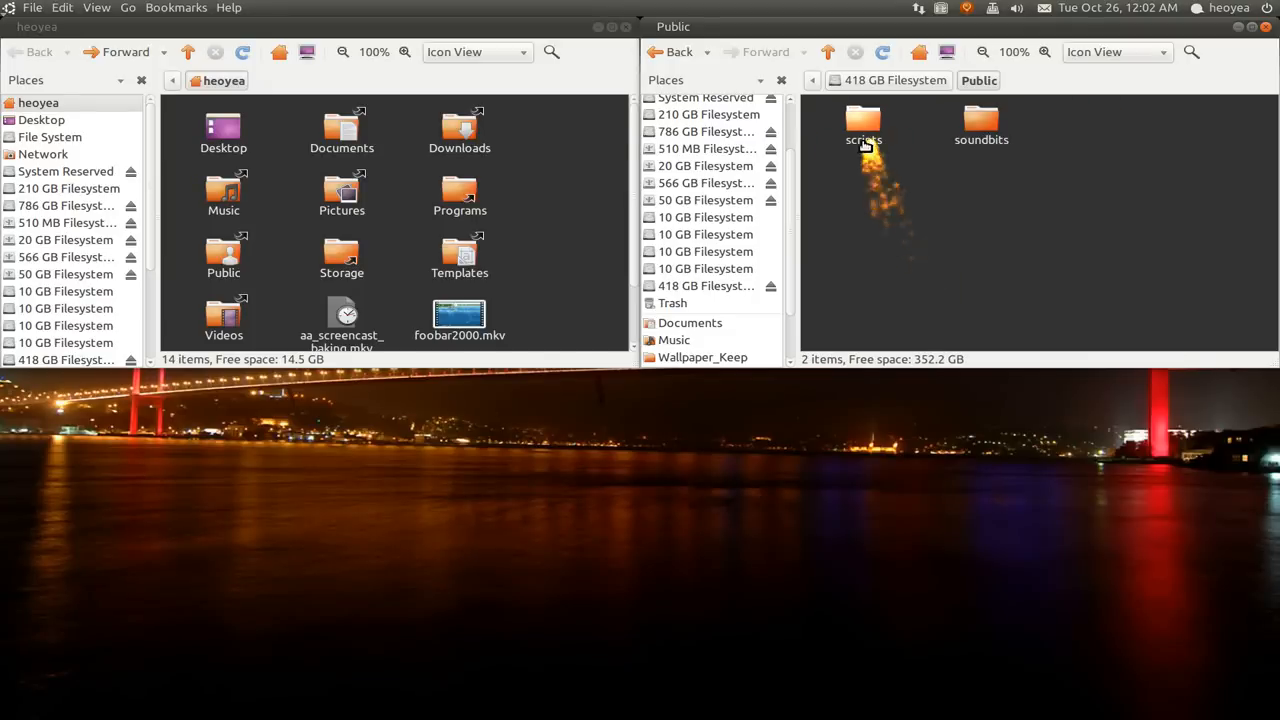
Middle-drag scripts from Public into home and choose Link Here, making 15 items
{"action": "left_click", "coordinate": [864, 122]}
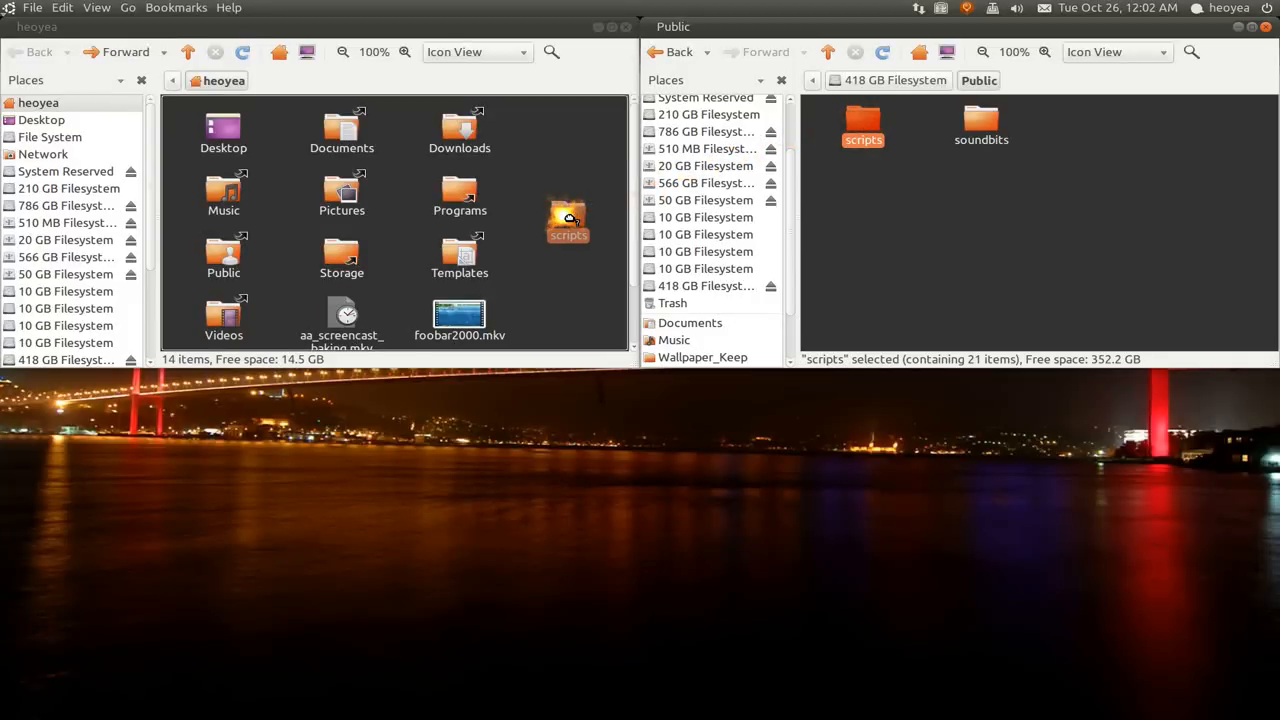
{"action": "left_click_drag", "start_coordinate": [862, 124], "coordinate": [568, 220]}
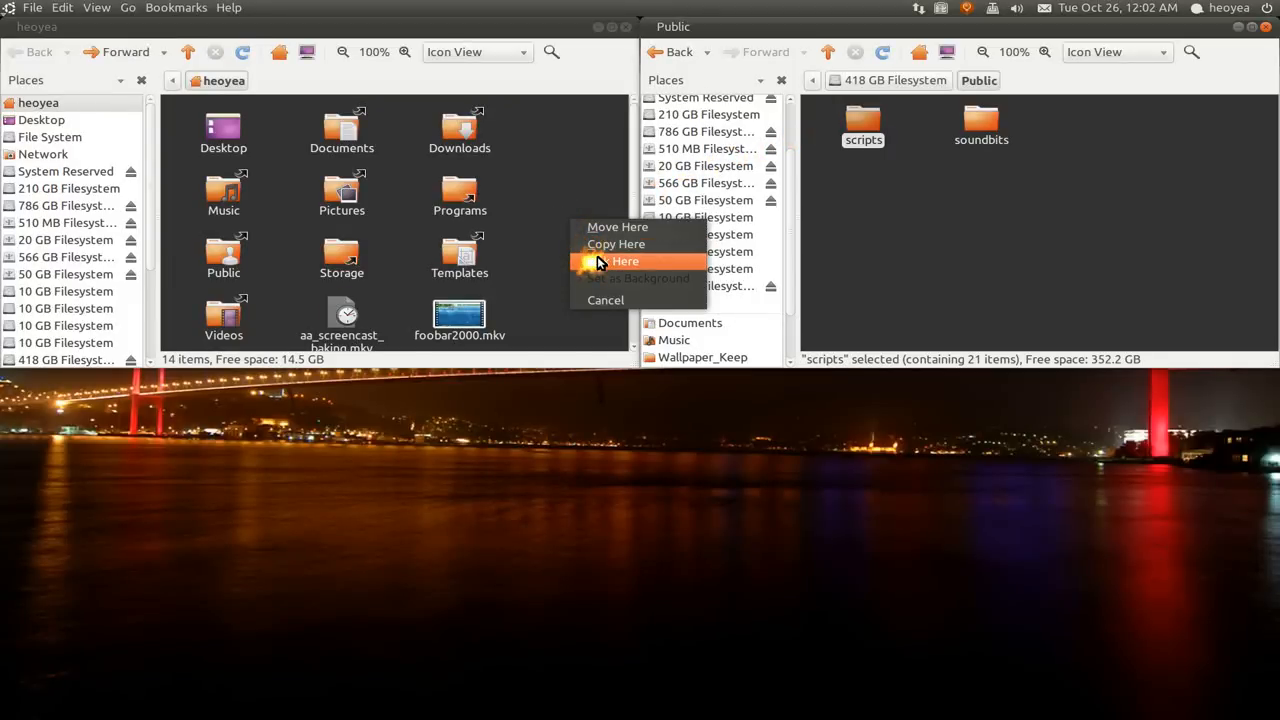
{"action": "left_click", "coordinate": [624, 260]}
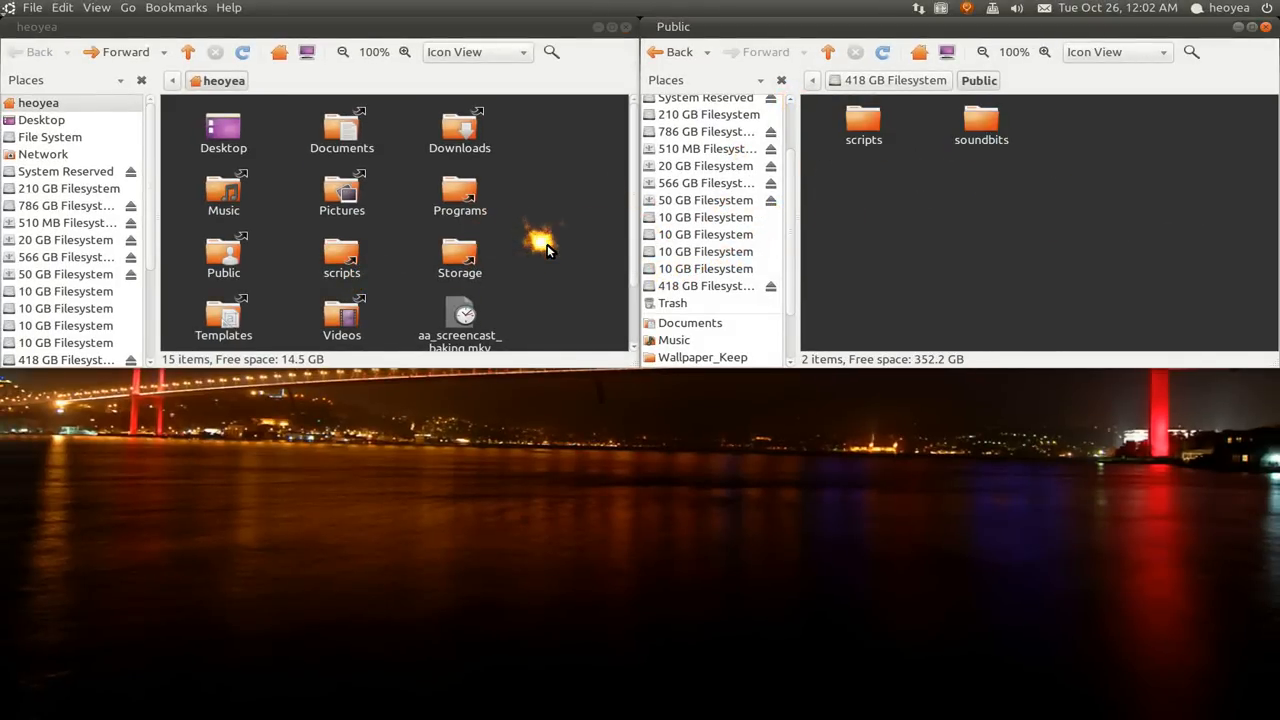
{"action": "mouse_move", "coordinate": [1018, 210]}
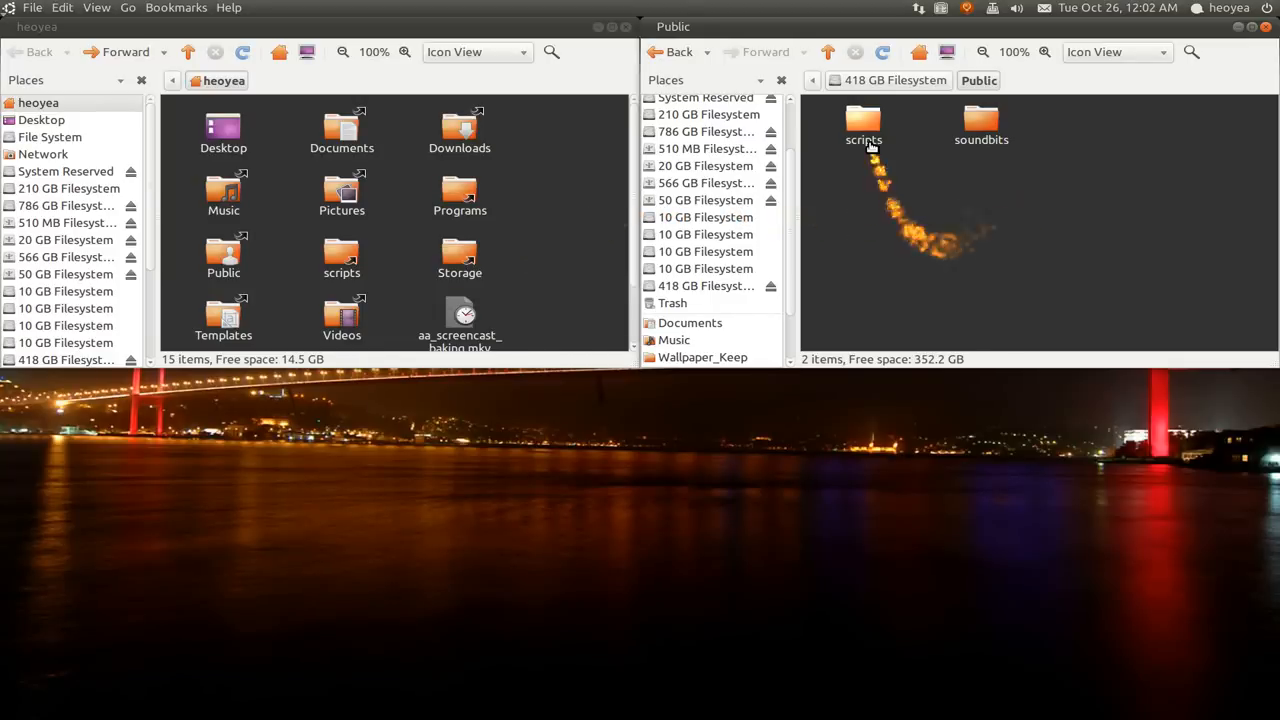
{"action": "left_click", "coordinate": [864, 124]}
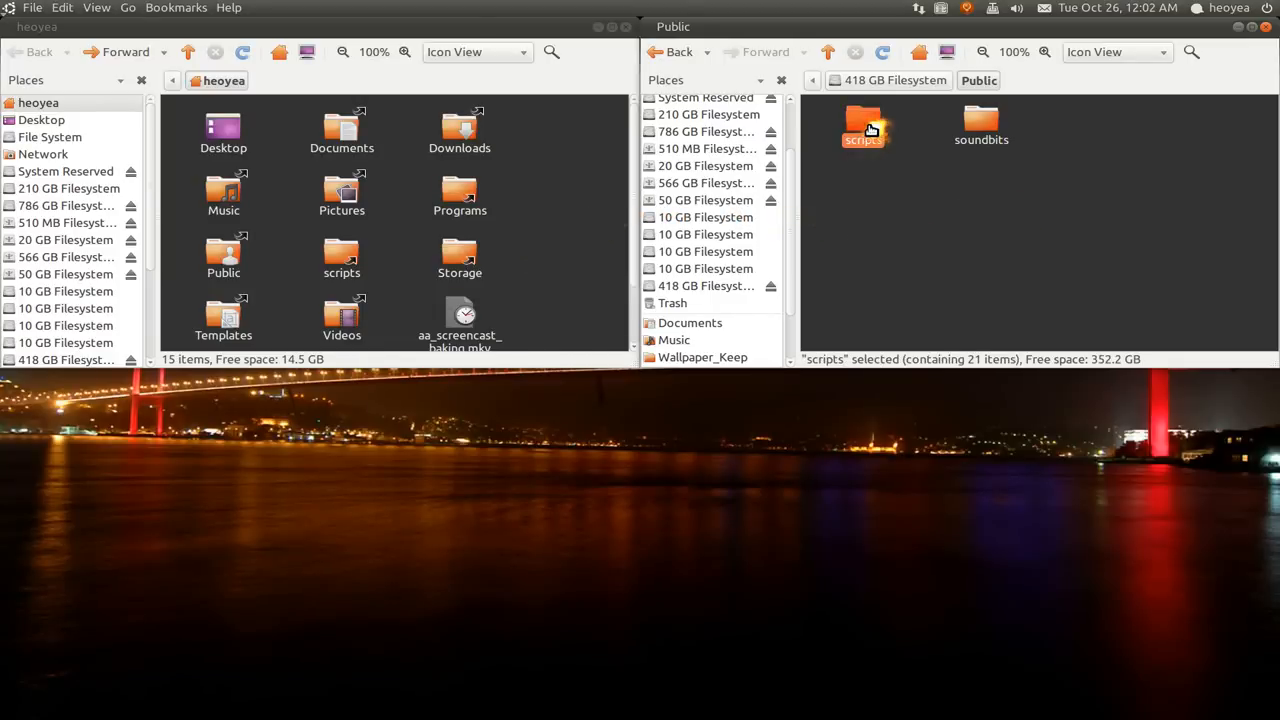
View the original scripts folder and the home link, both listing the same 21 items
{"action": "double_click", "coordinate": [864, 124]}
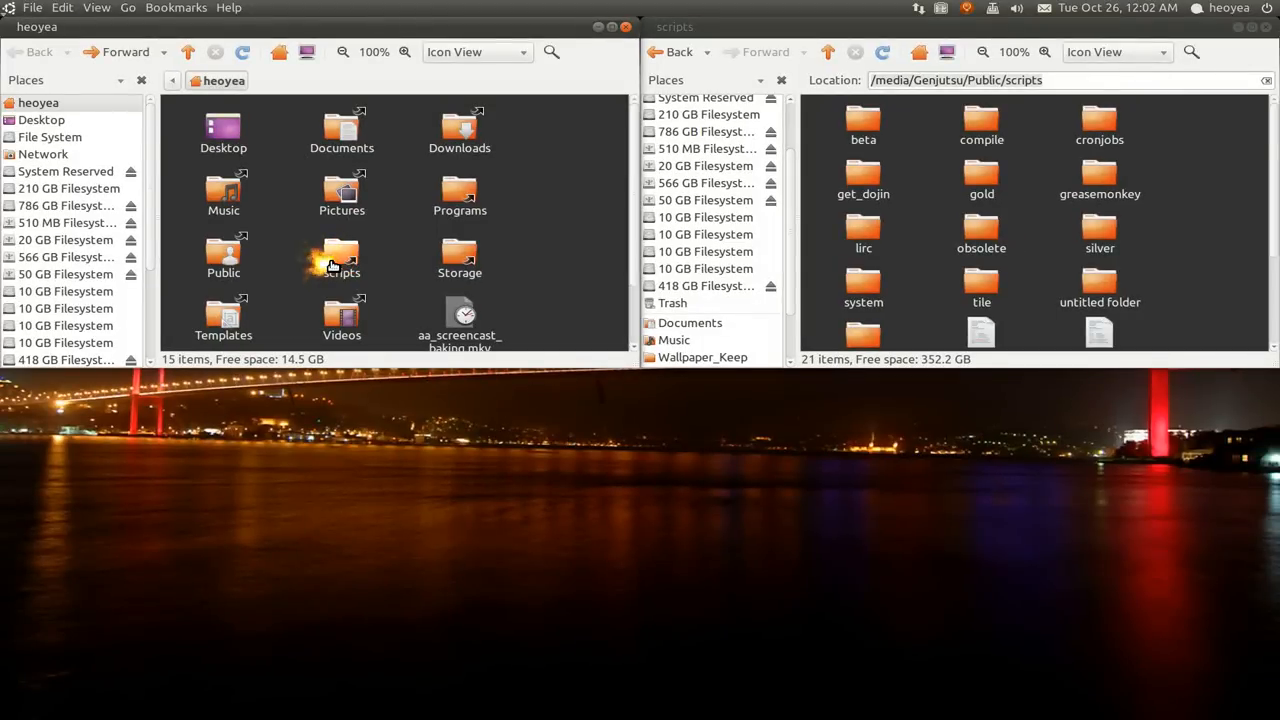
{"action": "left_click", "coordinate": [340, 258]}
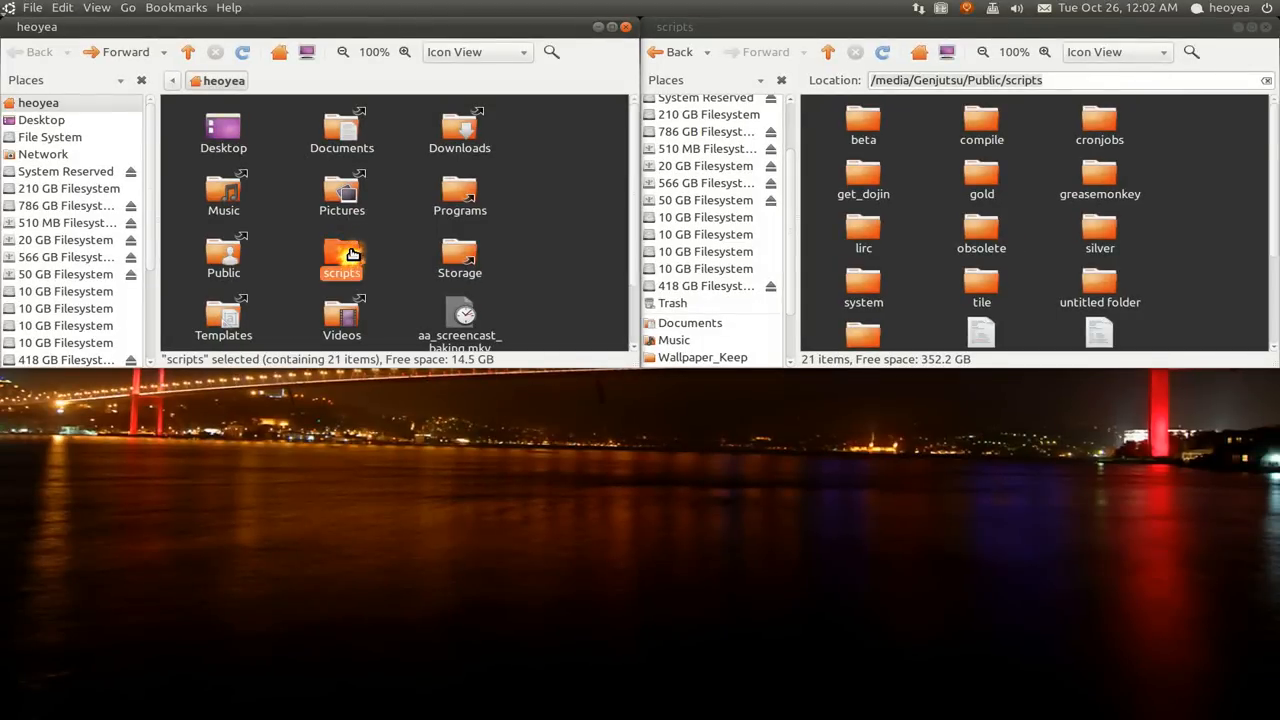
{"action": "double_click", "coordinate": [340, 258]}
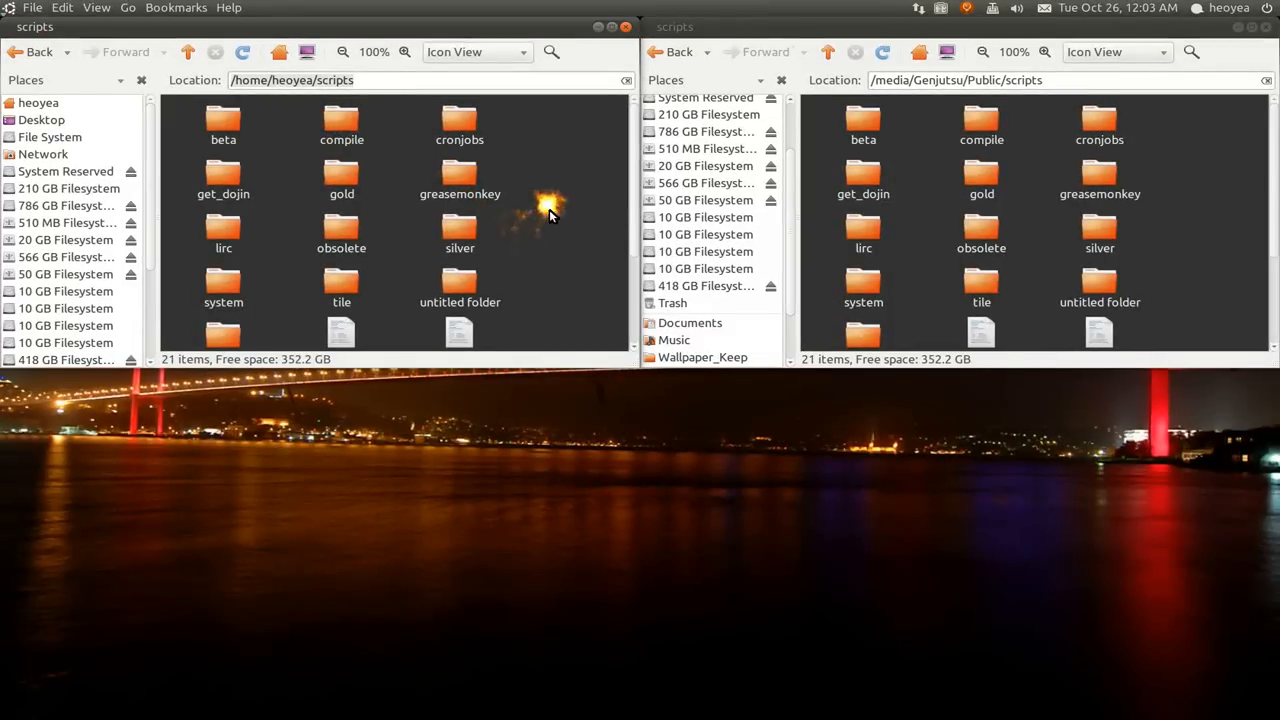
{"action": "mouse_move", "coordinate": [548, 216]}
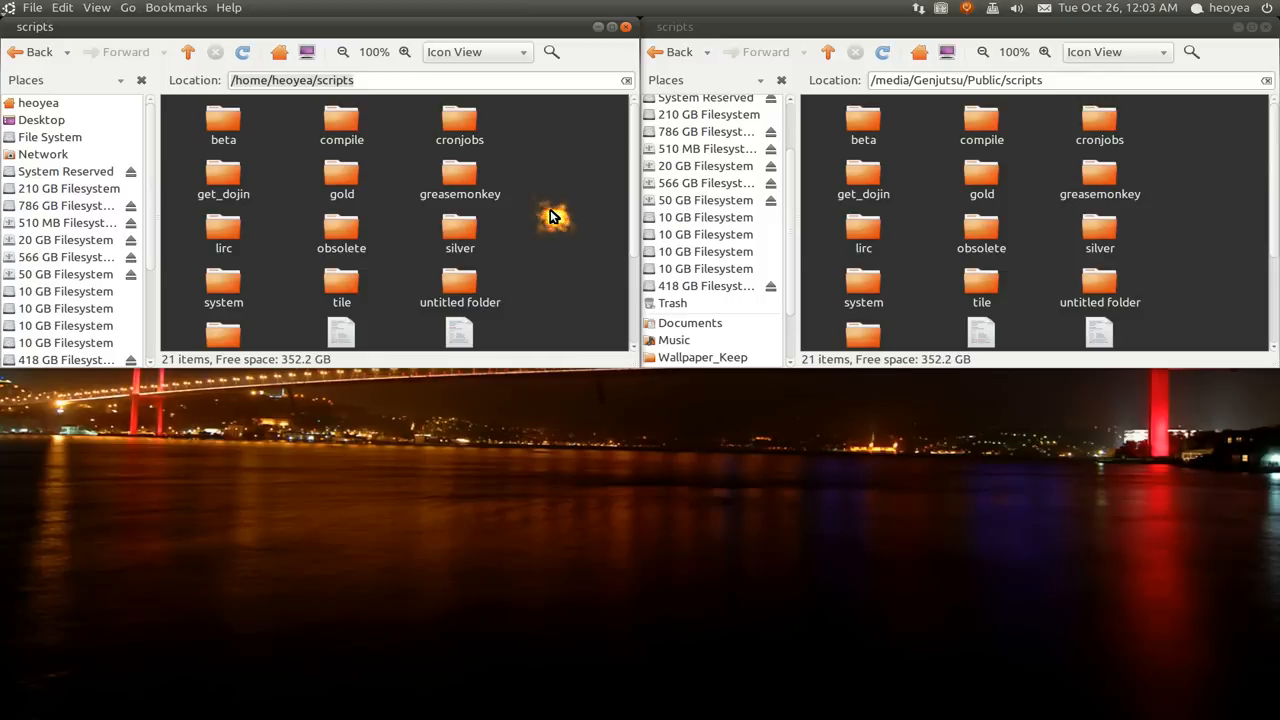
{"action": "mouse_move", "coordinate": [556, 210]}
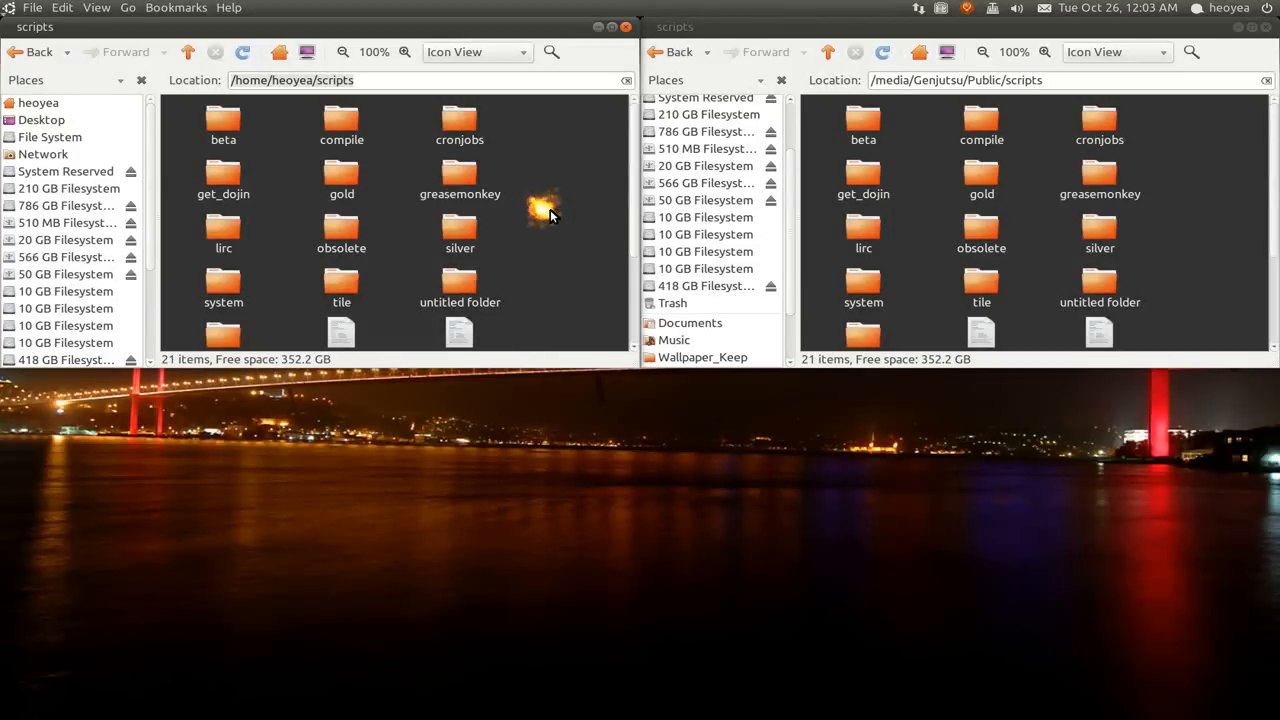
{"action": "mouse_move", "coordinate": [548, 216]}
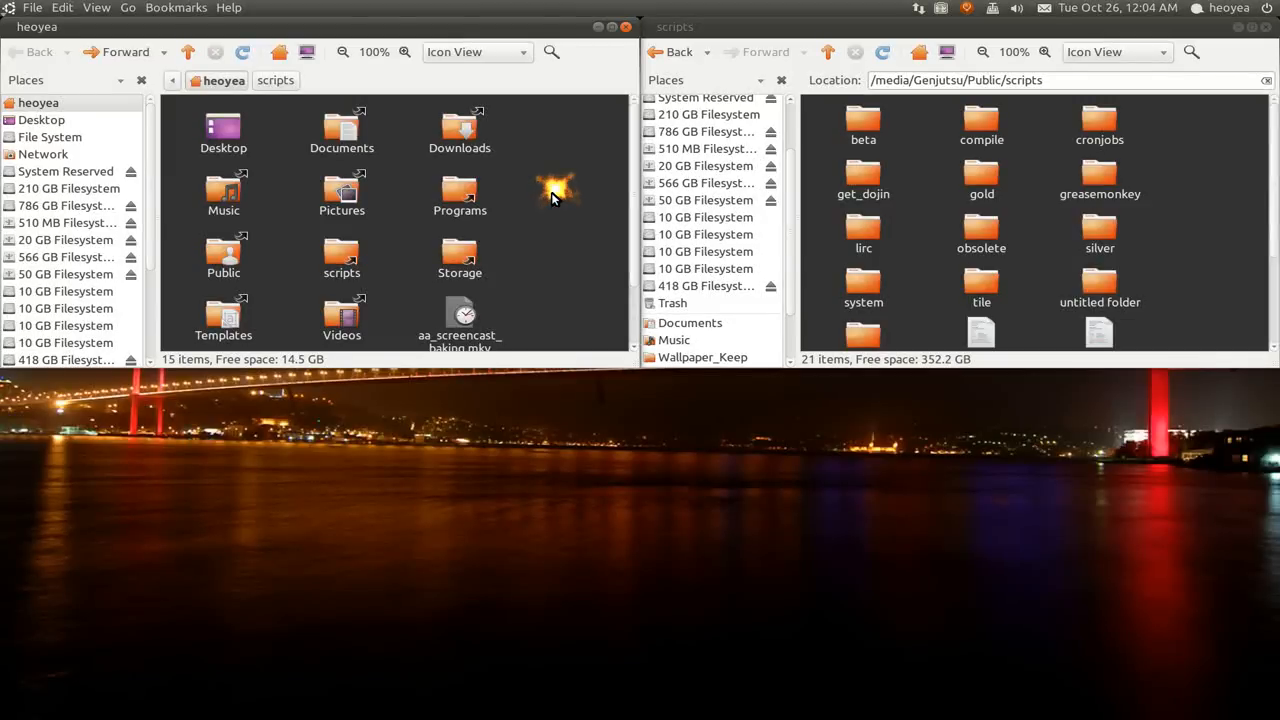
{"action": "mouse_move", "coordinate": [550, 196]}
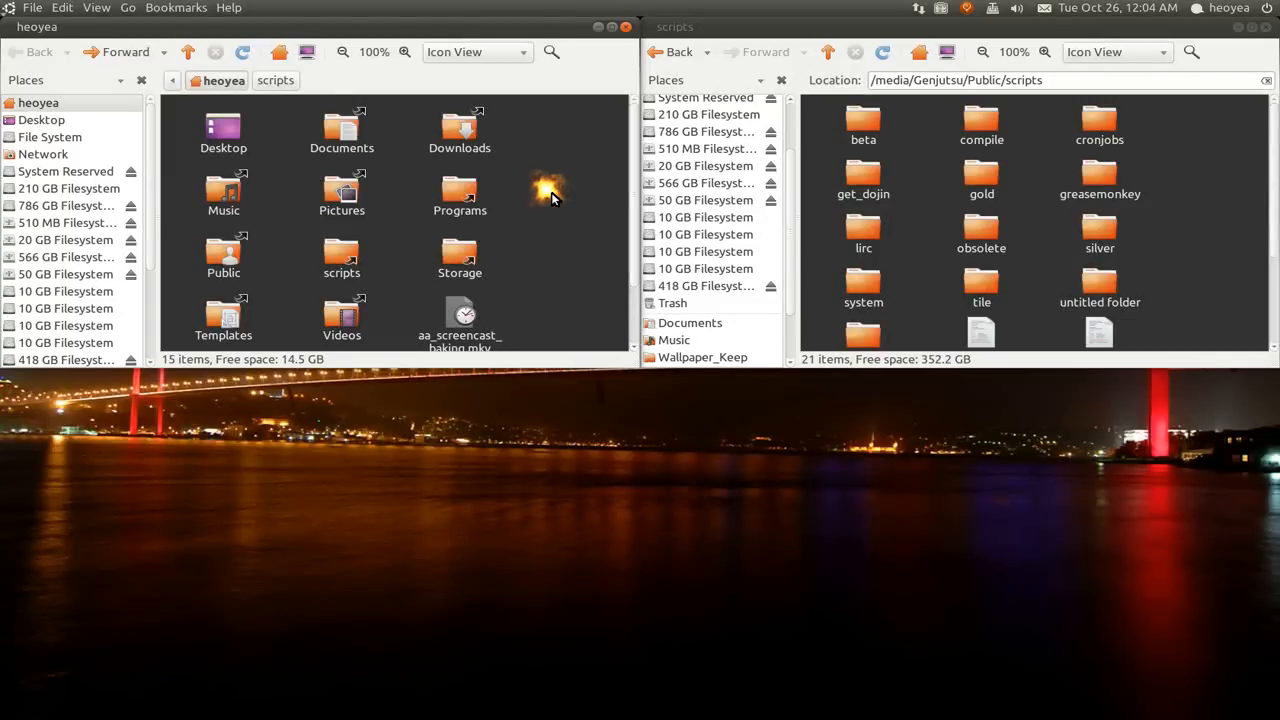
{"action": "mouse_move", "coordinate": [548, 198]}
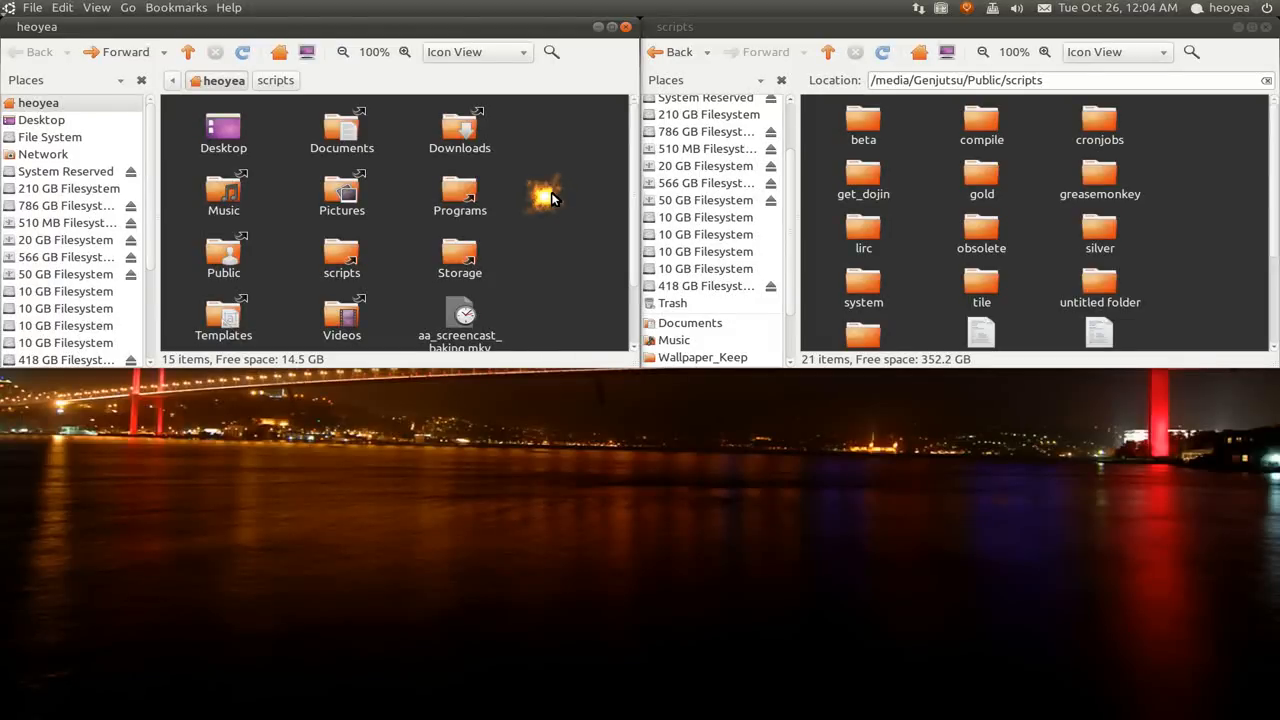
{"action": "mouse_move", "coordinate": [550, 200]}
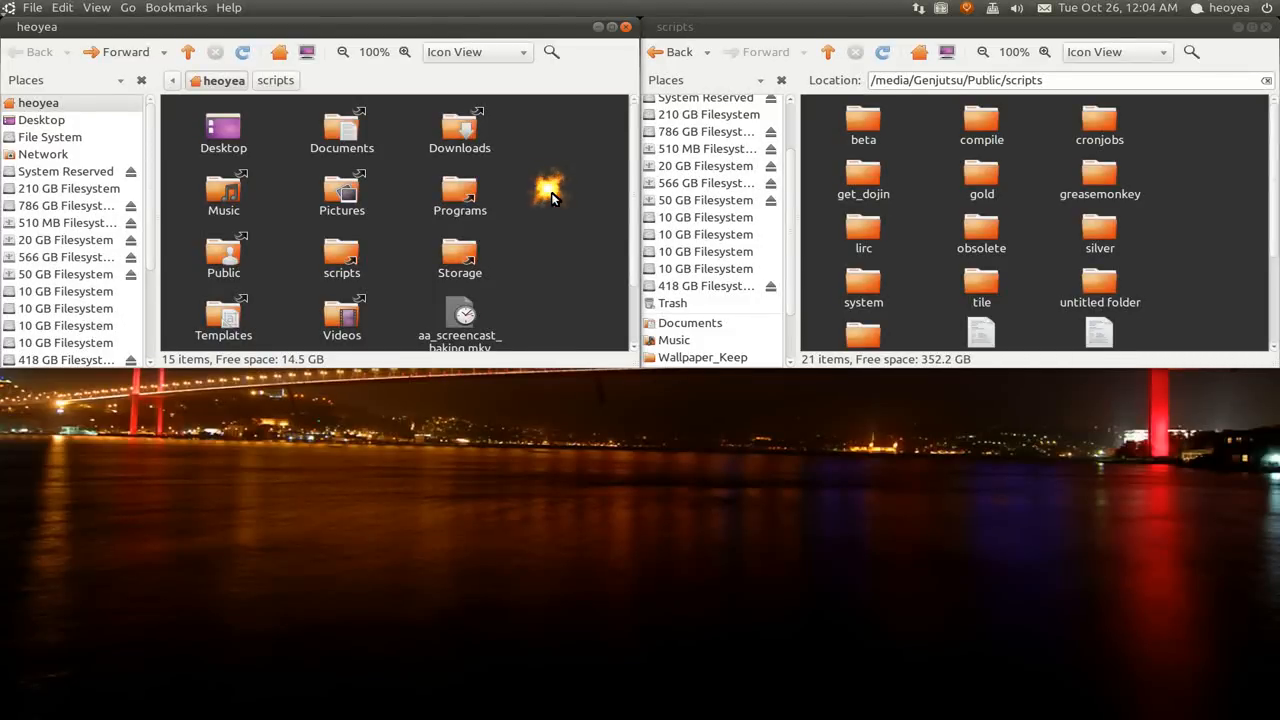
{"action": "mouse_move", "coordinate": [548, 198]}
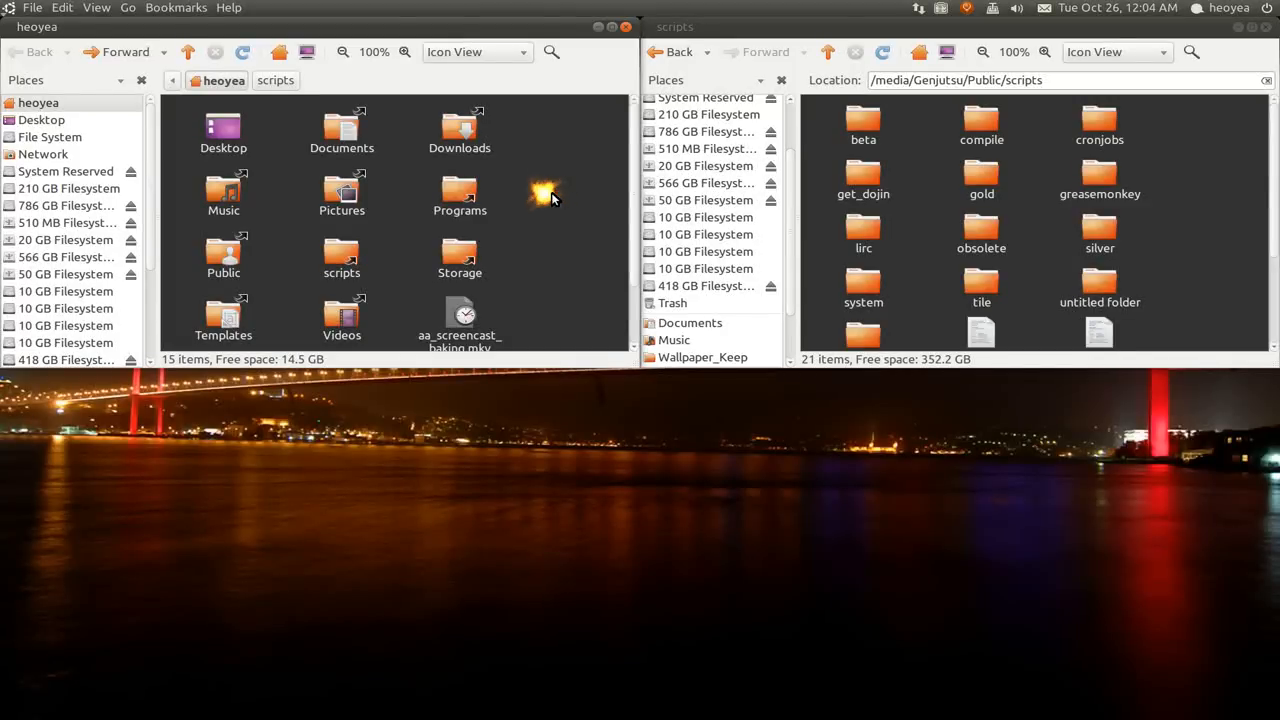
{"action": "mouse_move", "coordinate": [550, 198]}
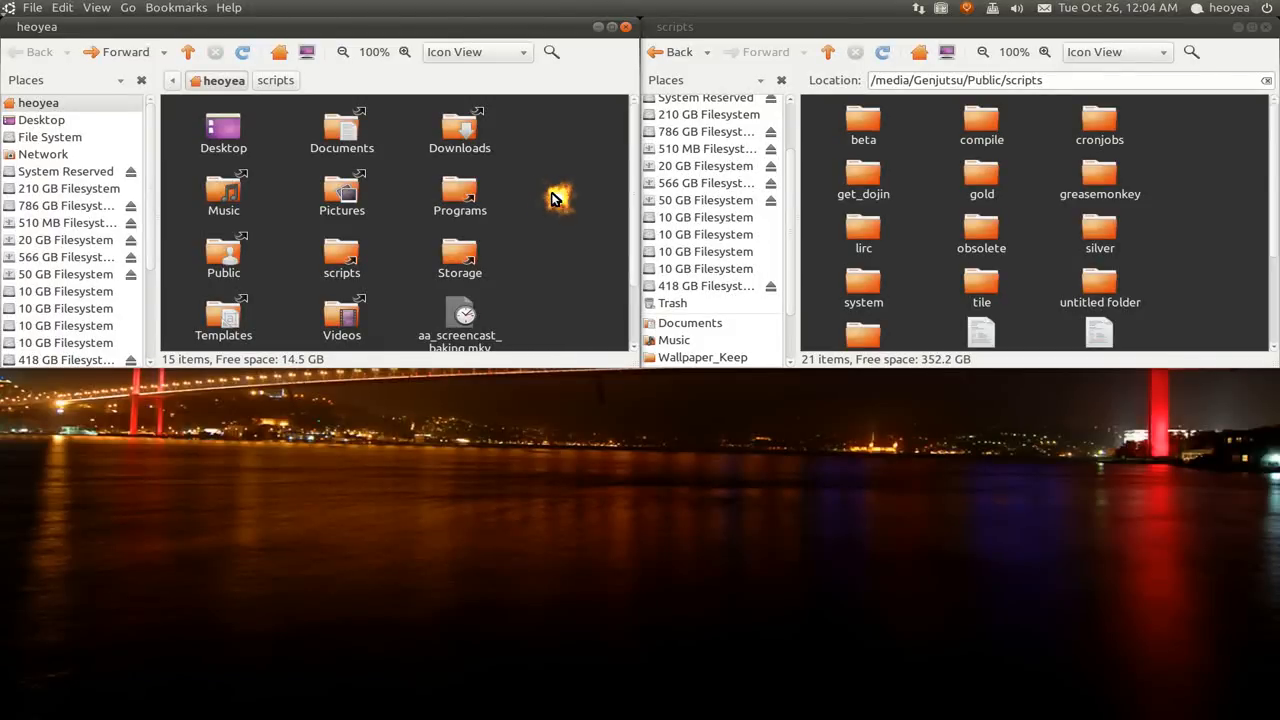
{"action": "mouse_move", "coordinate": [556, 196]}
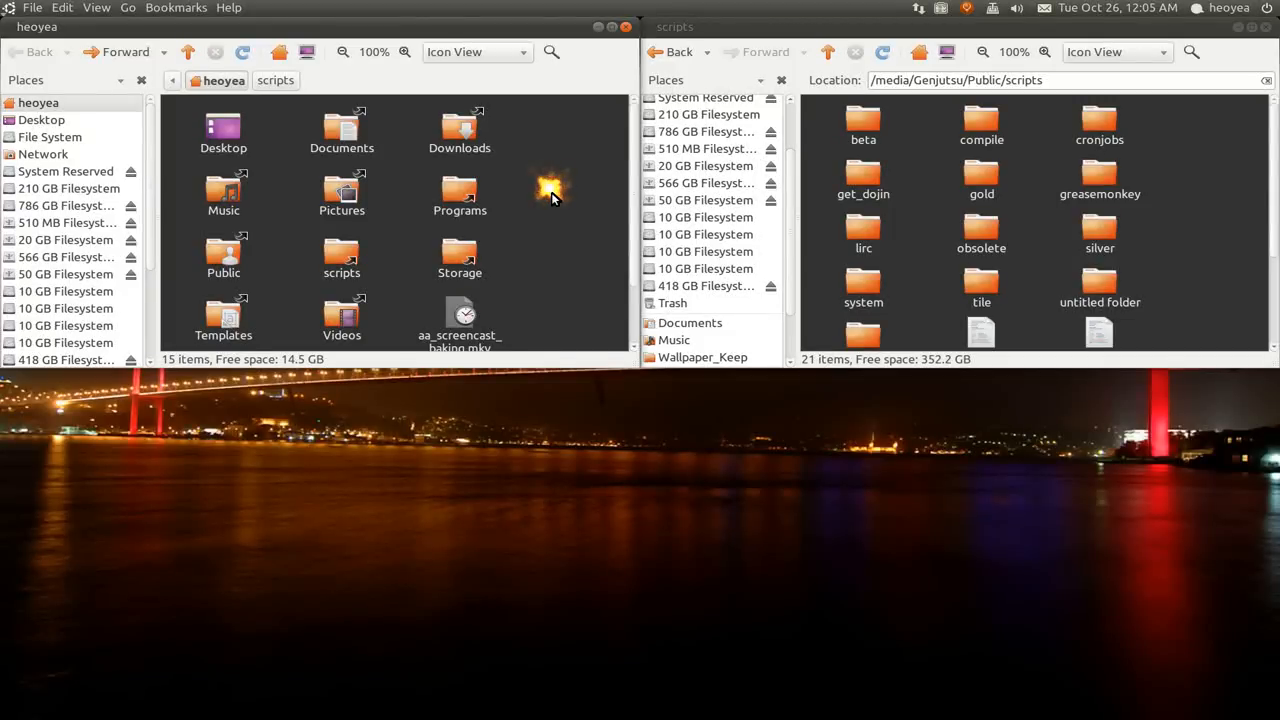
{"action": "mouse_move", "coordinate": [520, 244]}
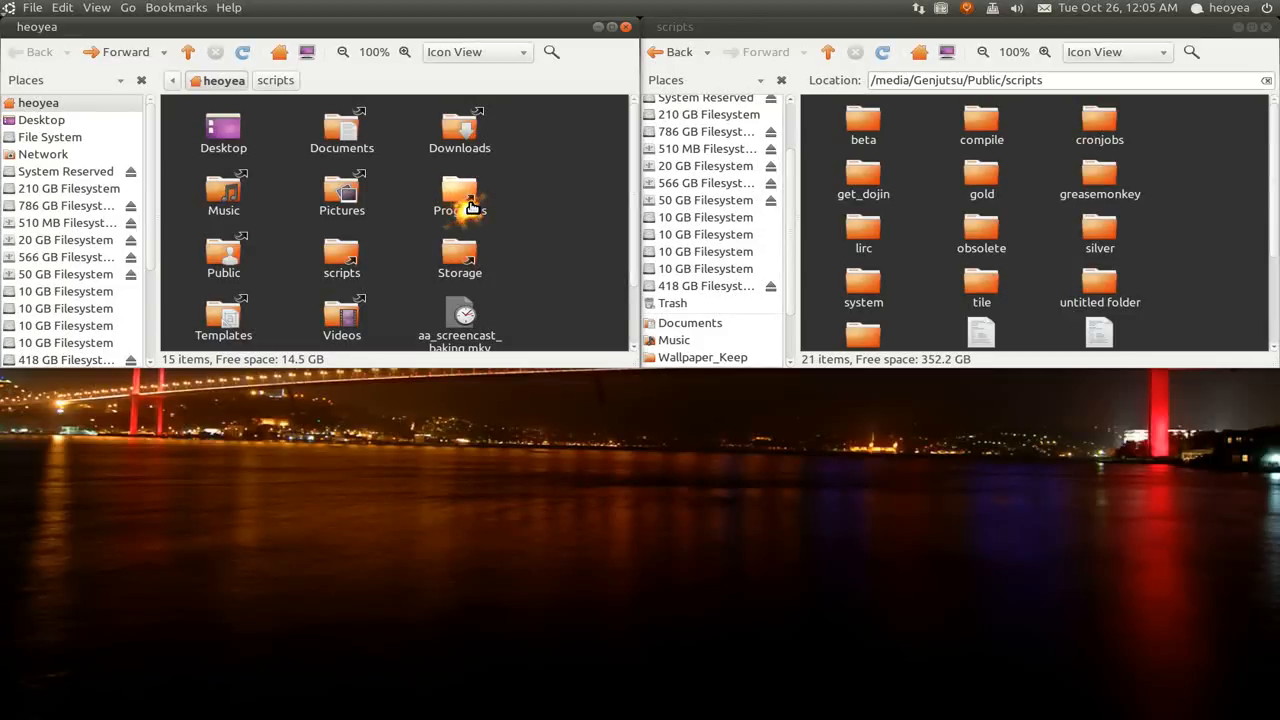
{"action": "right_click", "coordinate": [460, 196]}
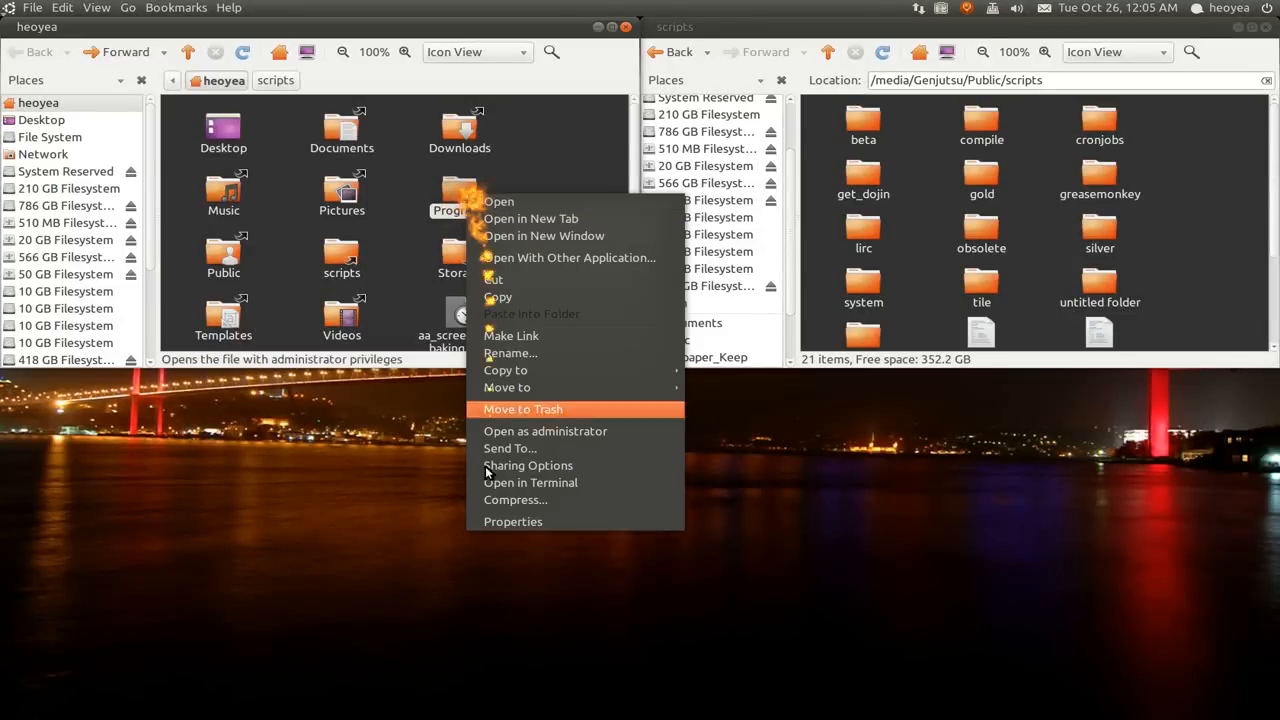
{"action": "left_click", "coordinate": [512, 520]}
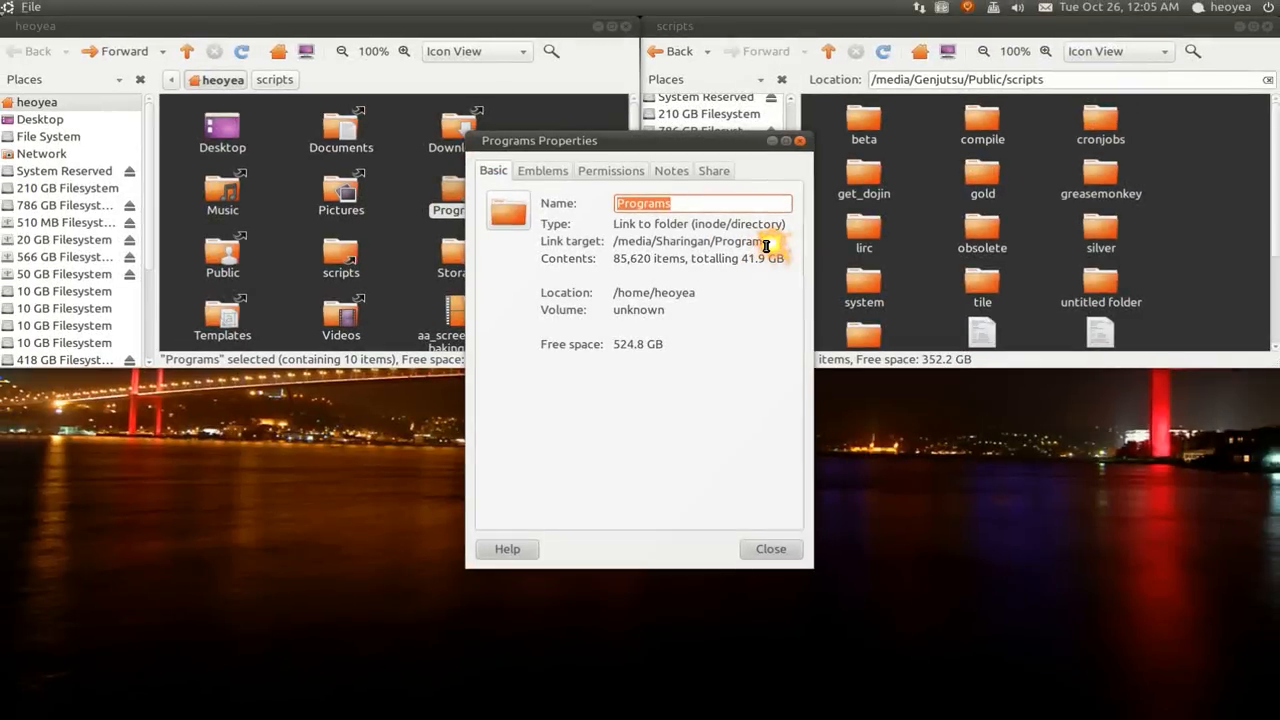
{"action": "left_click", "coordinate": [770, 548]}
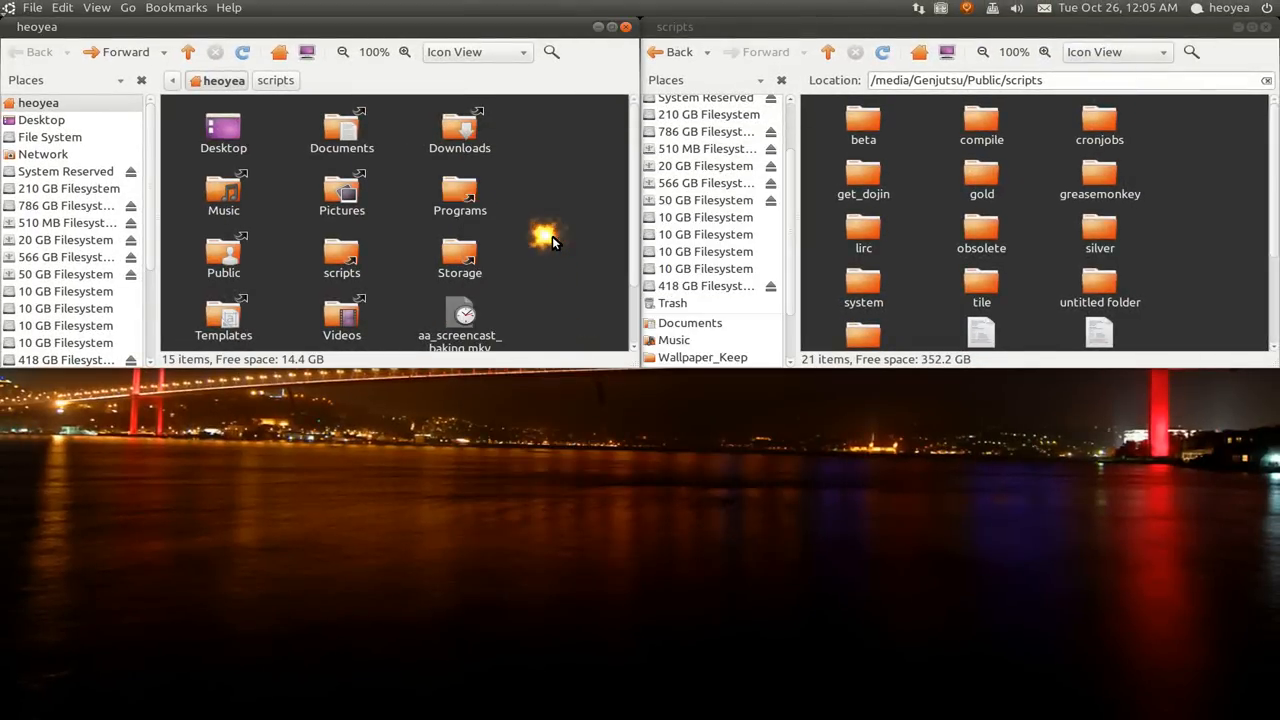
{"action": "mouse_move", "coordinate": [656, 464]}
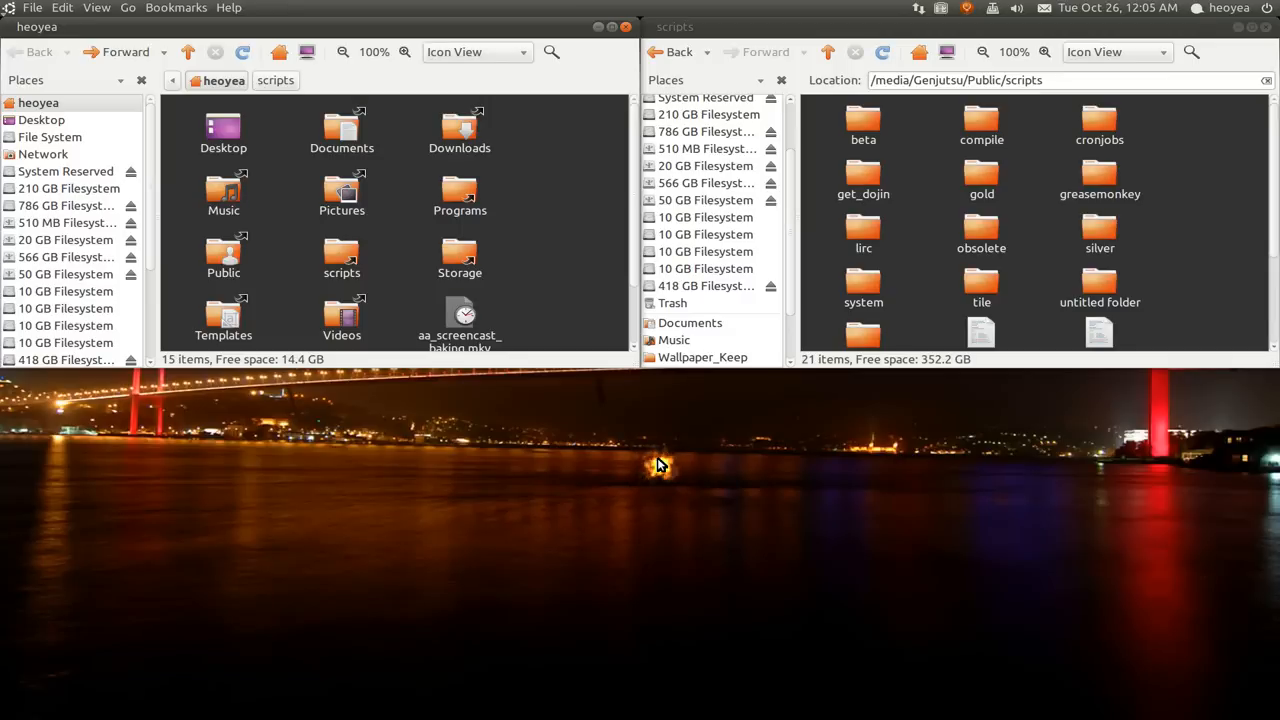
{"action": "mouse_move", "coordinate": [664, 462]}
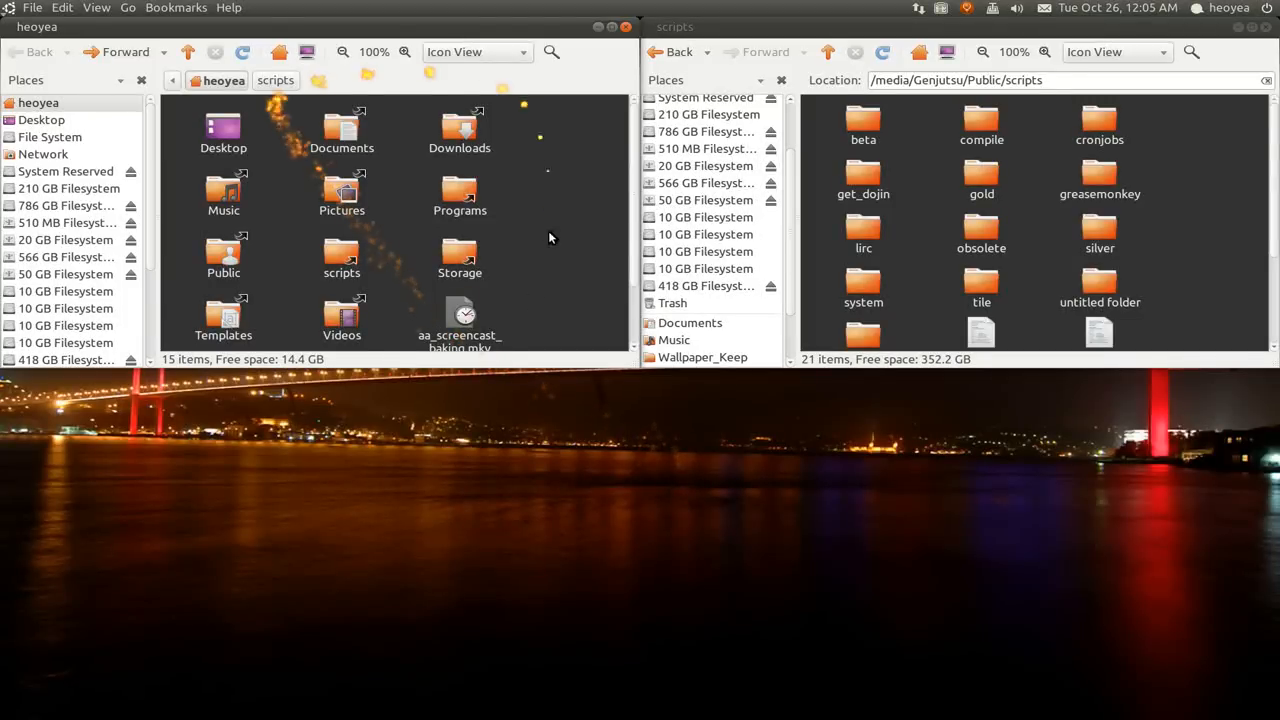
{"action": "mouse_move", "coordinate": [624, 452]}
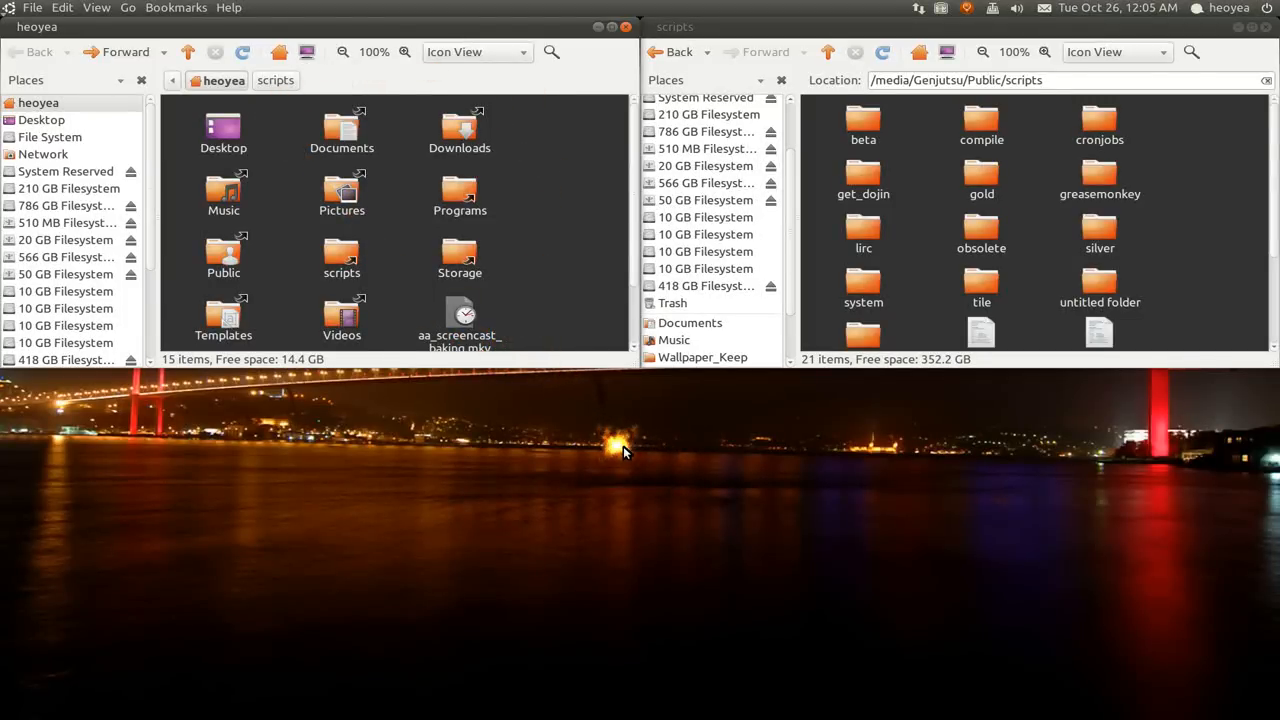